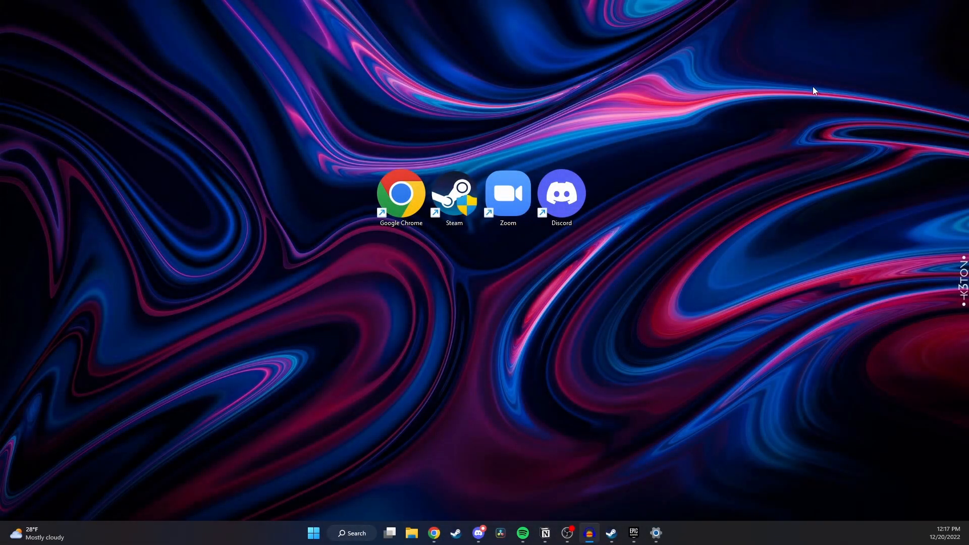
{"action": "mouse_move", "coordinate": [377, 259]}
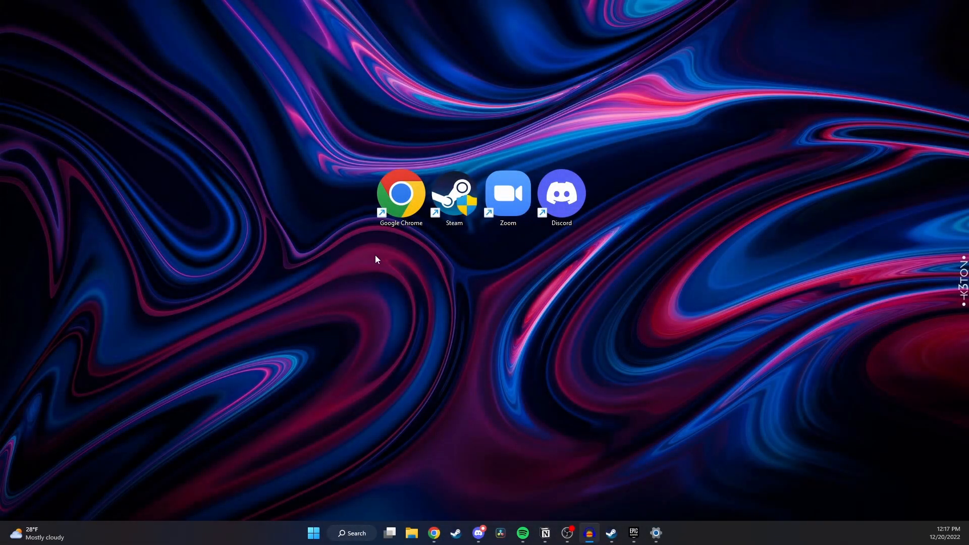
{"action": "mouse_move", "coordinate": [484, 258]}
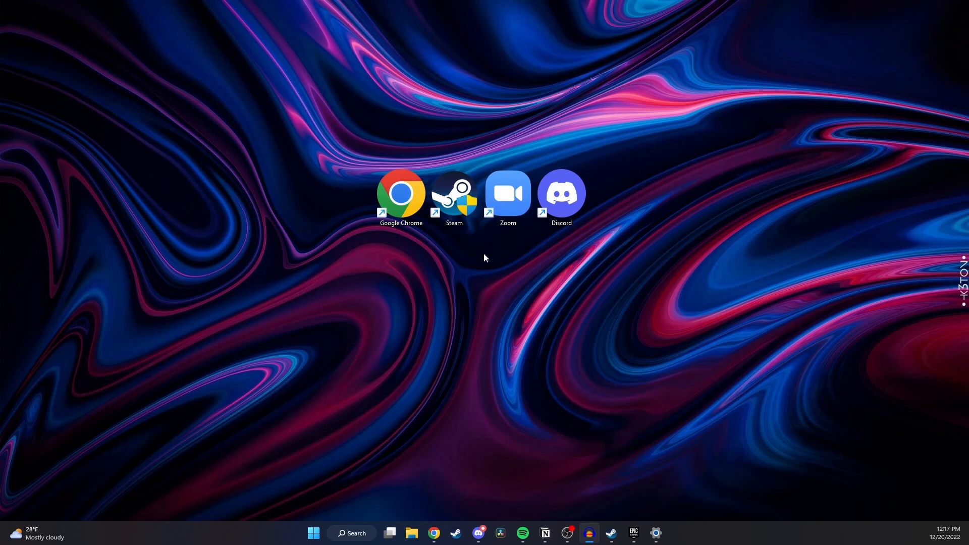
{"action": "mouse_move", "coordinate": [482, 266]}
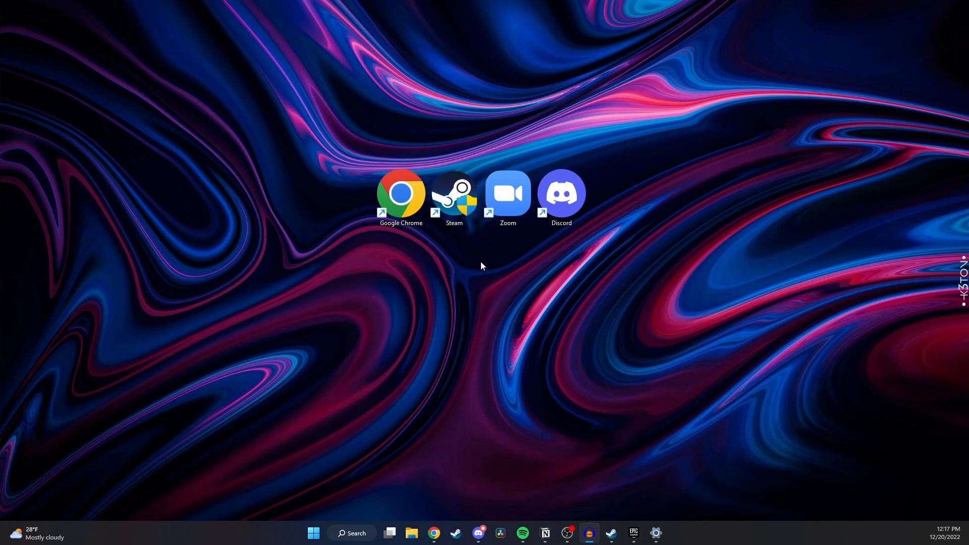
{"action": "mouse_move", "coordinate": [480, 275]}
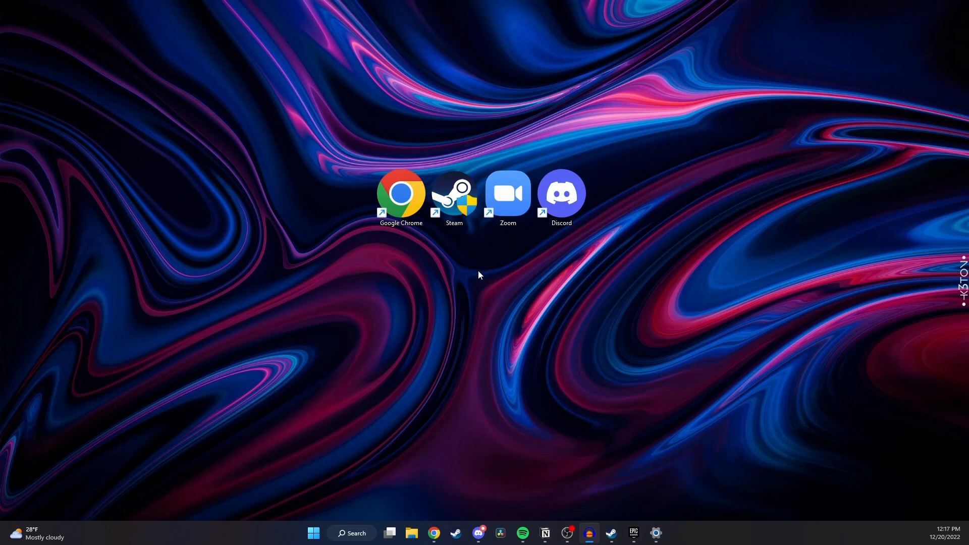
{"action": "mouse_move", "coordinate": [605, 291]}
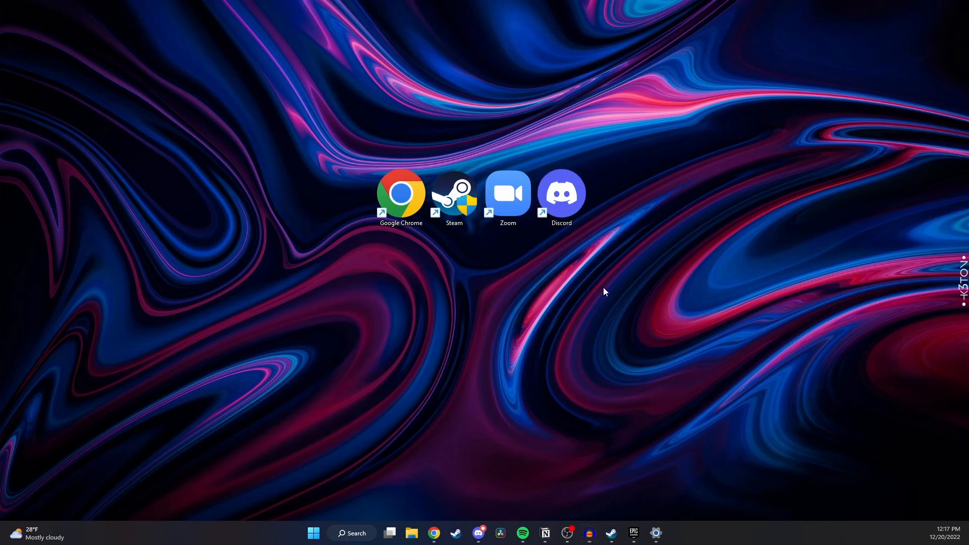
Step: Open Personalize from the desktop context menu to reach the Themes settings
{"action": "right_click", "coordinate": [605, 292]}
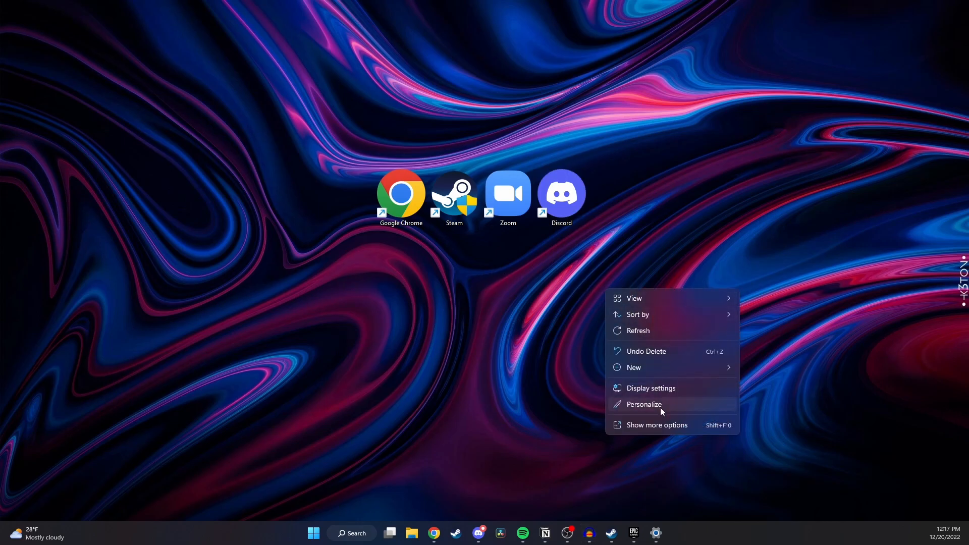
{"action": "left_click", "coordinate": [643, 404]}
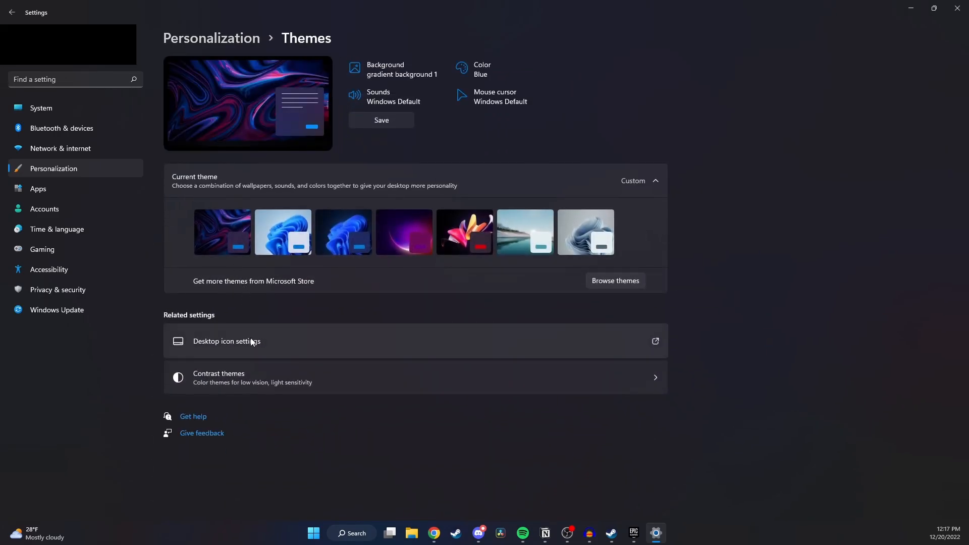
Step: Open Desktop icon settings from Themes, then confirm with OK to close it
{"action": "left_click", "coordinate": [226, 341]}
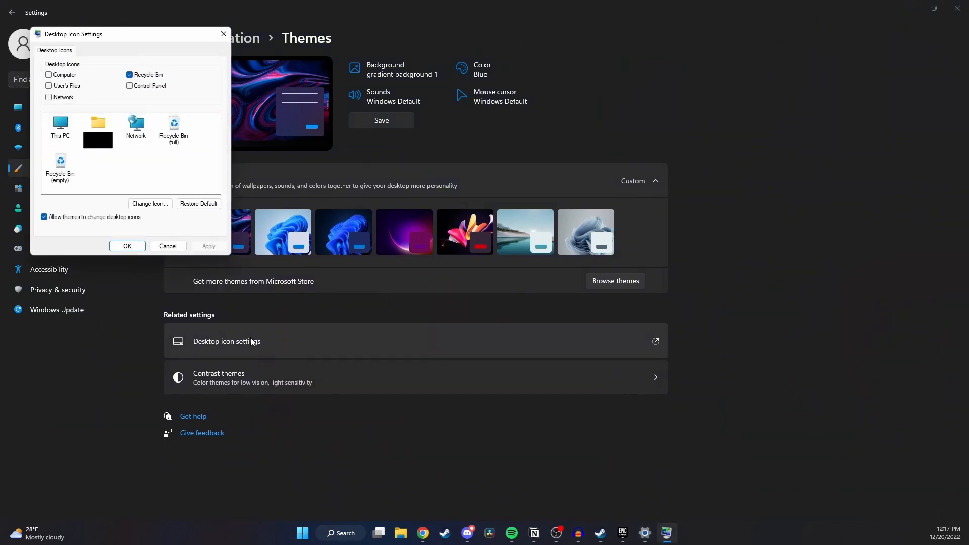
{"action": "mouse_move", "coordinate": [73, 135]}
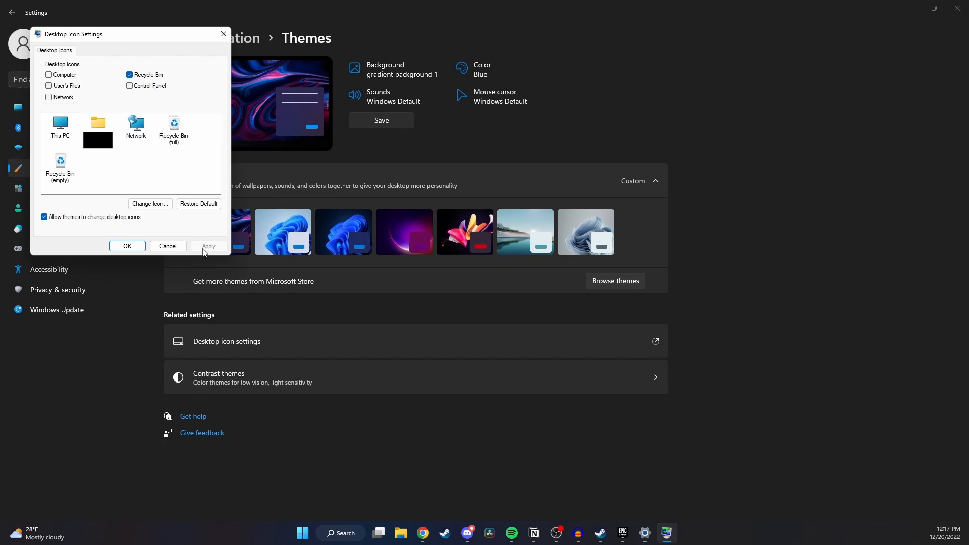
{"action": "left_click", "coordinate": [167, 246]}
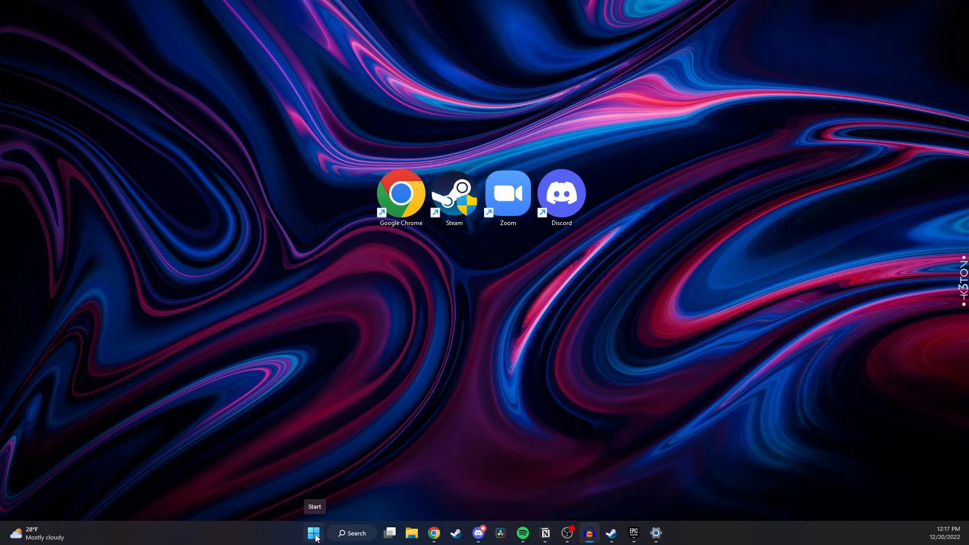
Step: Scroll the Start menu's All apps list down to CapCut to add its desktop shortcut
{"action": "left_click", "coordinate": [313, 533]}
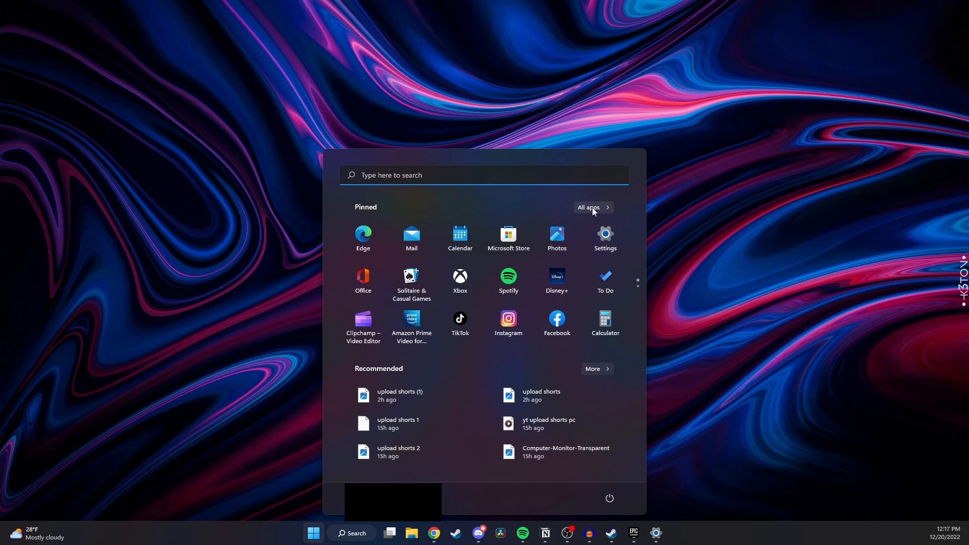
{"action": "left_click", "coordinate": [588, 207]}
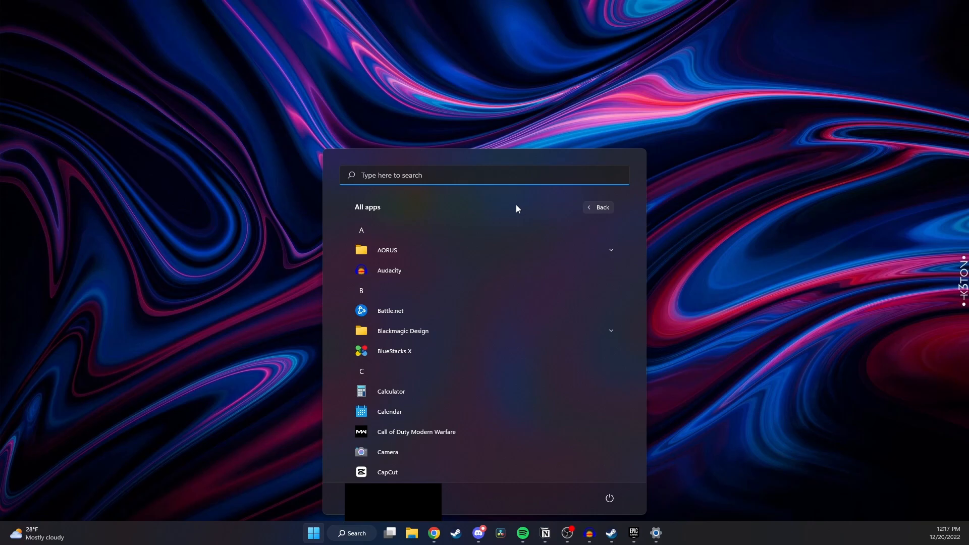
{"action": "scroll", "scroll_direction": "down", "scroll_amount": 3}
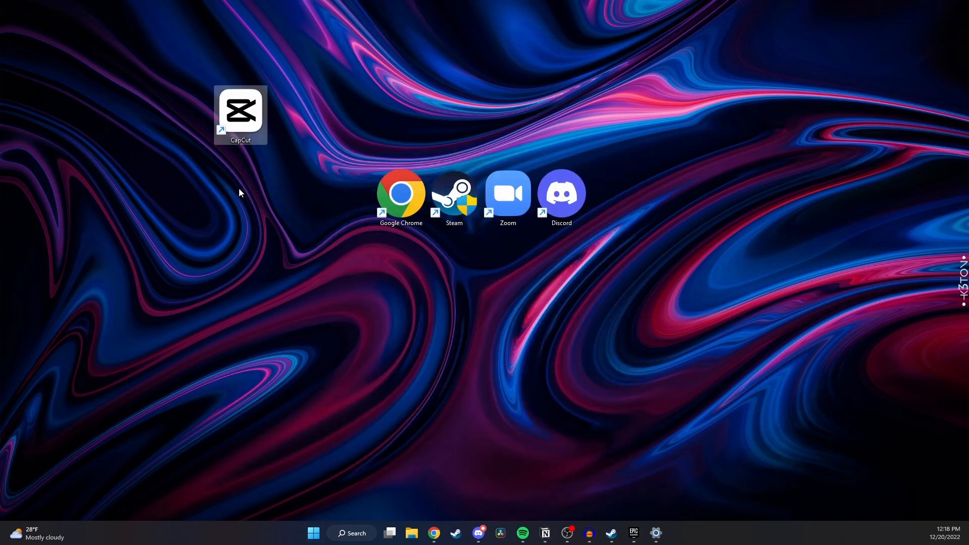
Step: Place the CapCut shortcut beside Google Chrome and deselect it
{"action": "left_click_drag", "start_coordinate": [240, 114], "coordinate": [347, 195]}
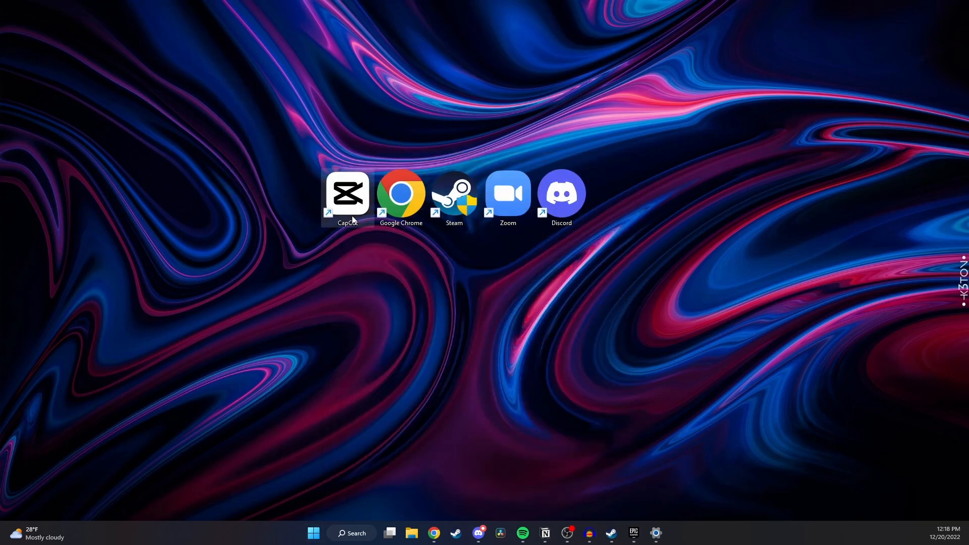
{"action": "left_click", "coordinate": [347, 192]}
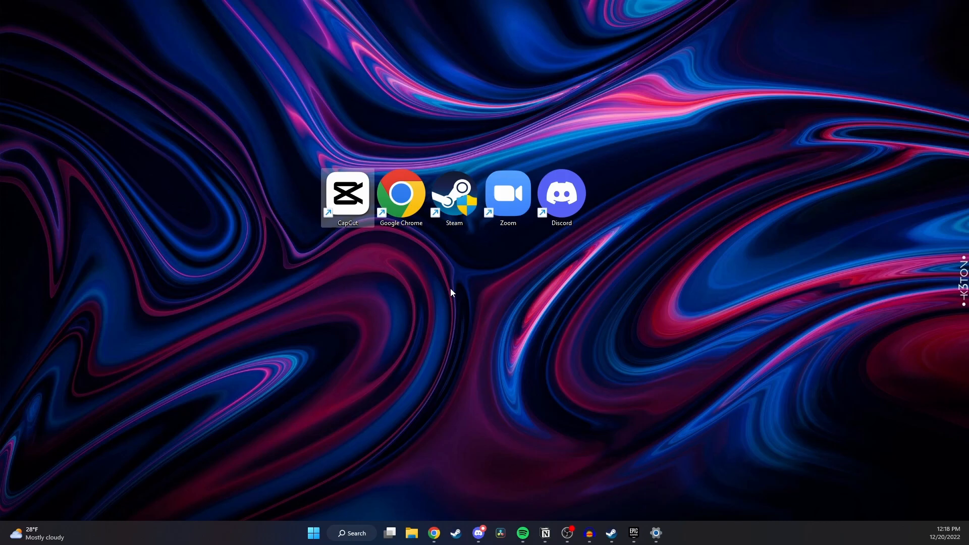